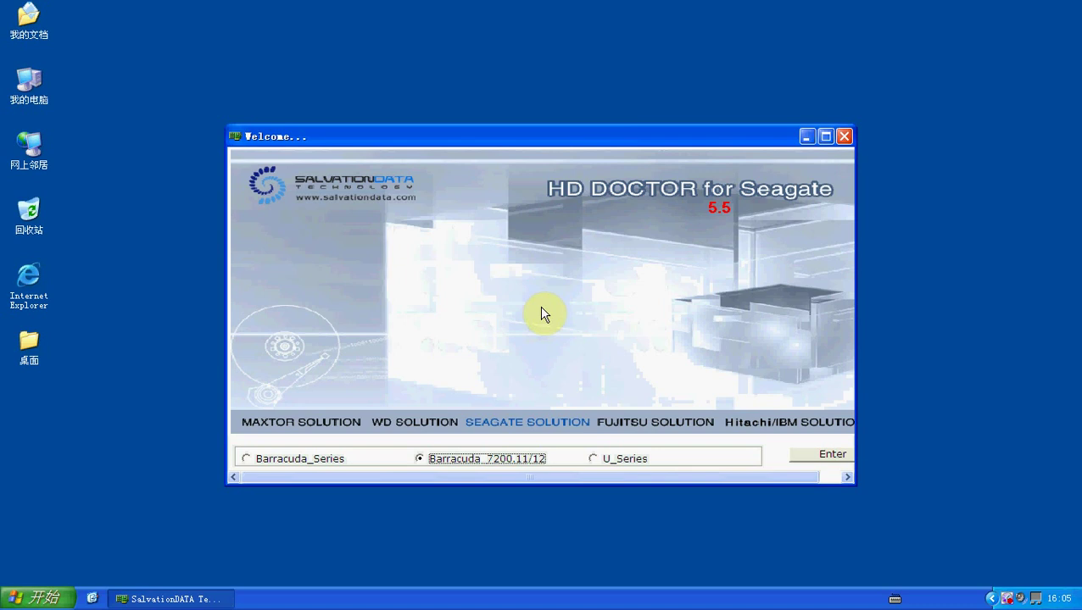
pyautogui.moveTo(605, 365)
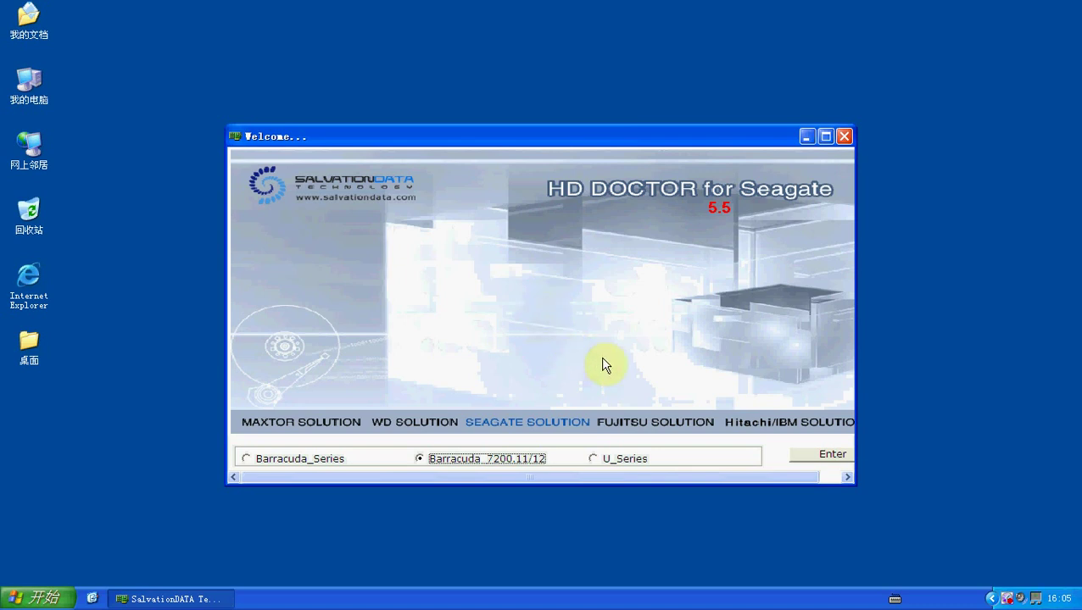
pyautogui.moveTo(766, 416)
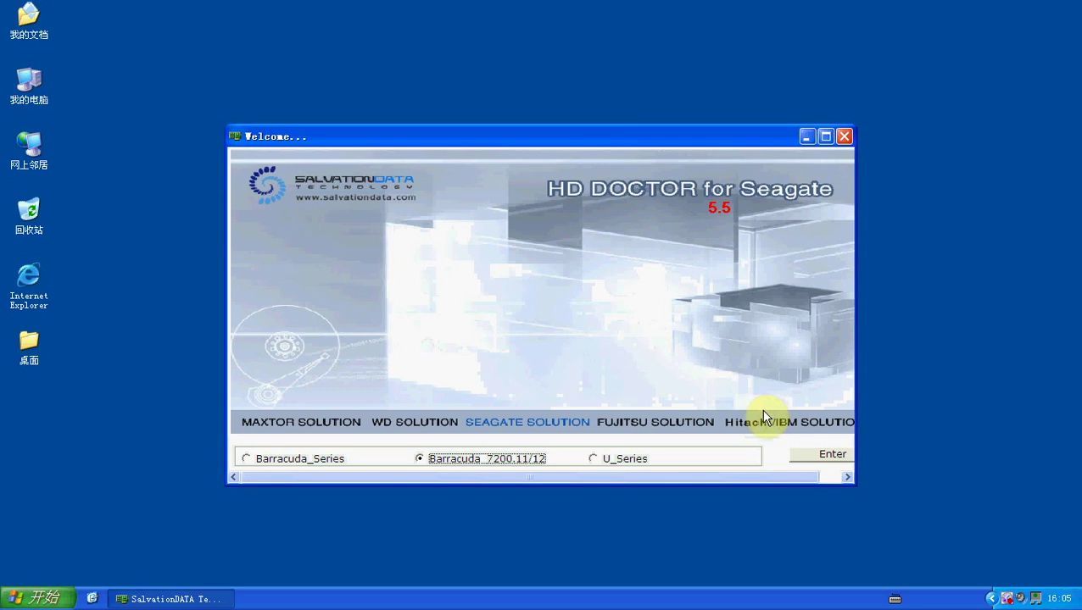
pyautogui.moveTo(783, 432)
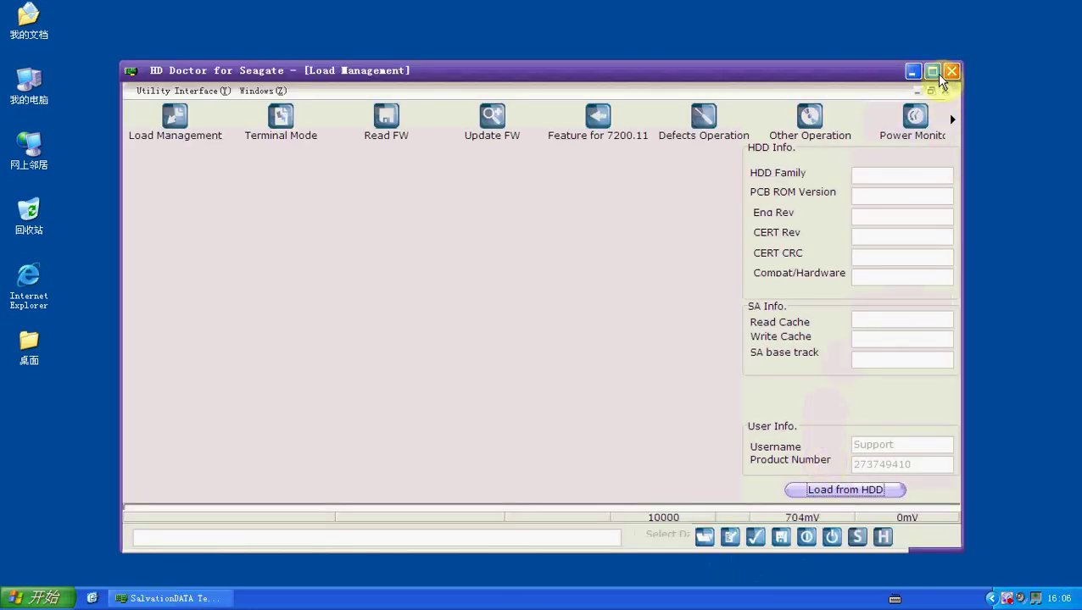
# Power on the drive and load its info: TetonST family, model ST3500320AS.
pyautogui.click(931, 72)
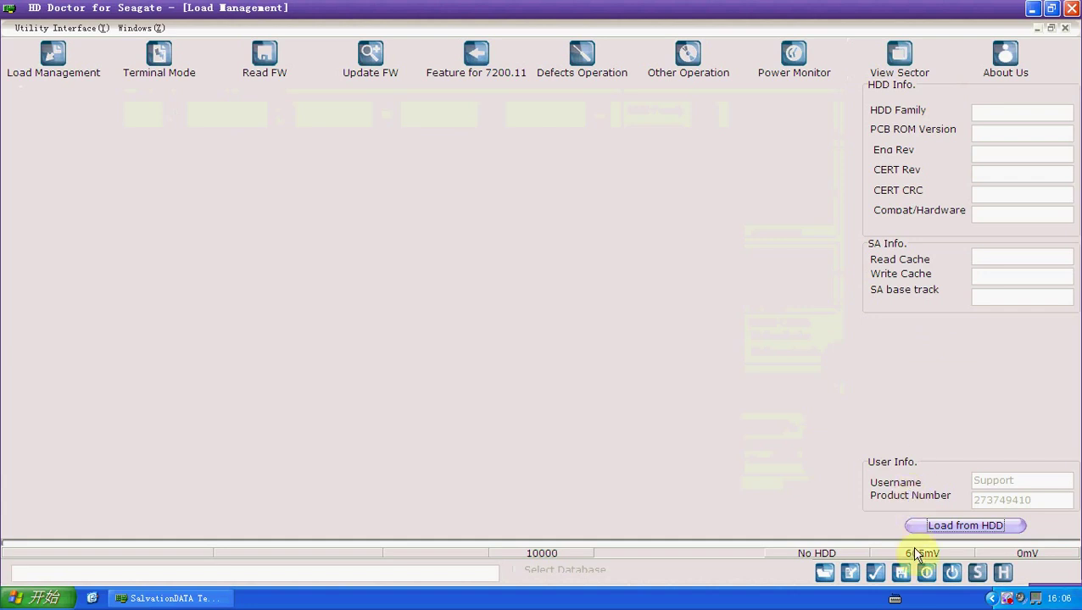
pyautogui.moveTo(926, 574)
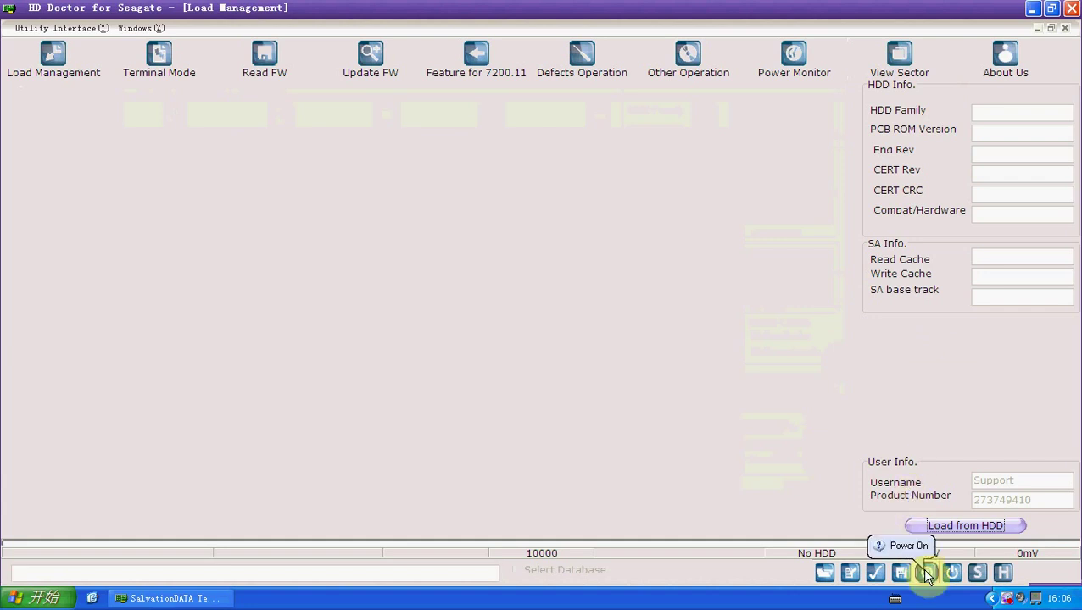
pyautogui.click(926, 573)
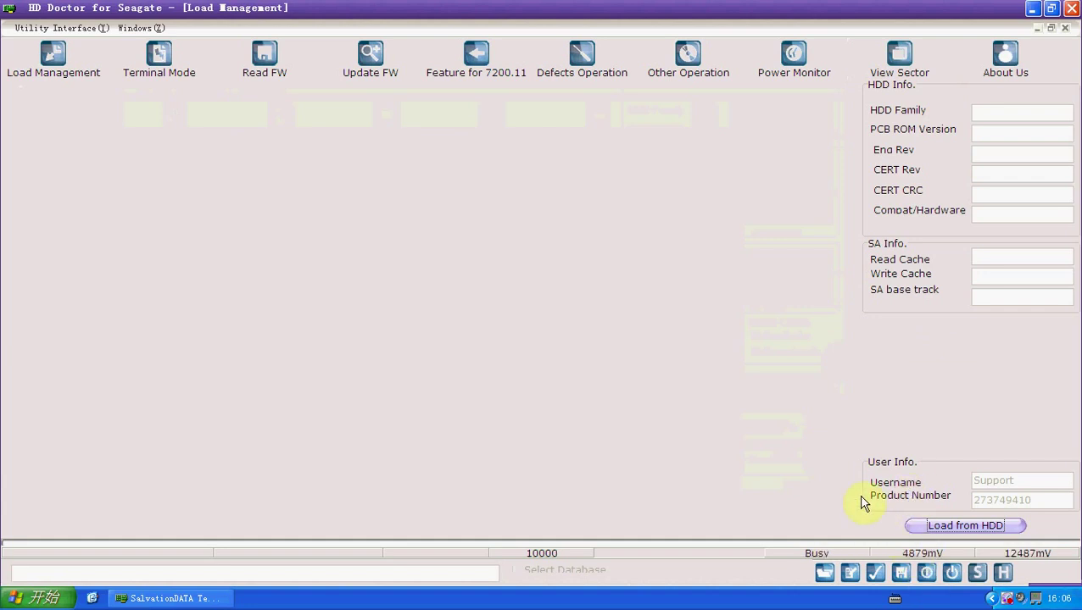
pyautogui.moveTo(878, 495)
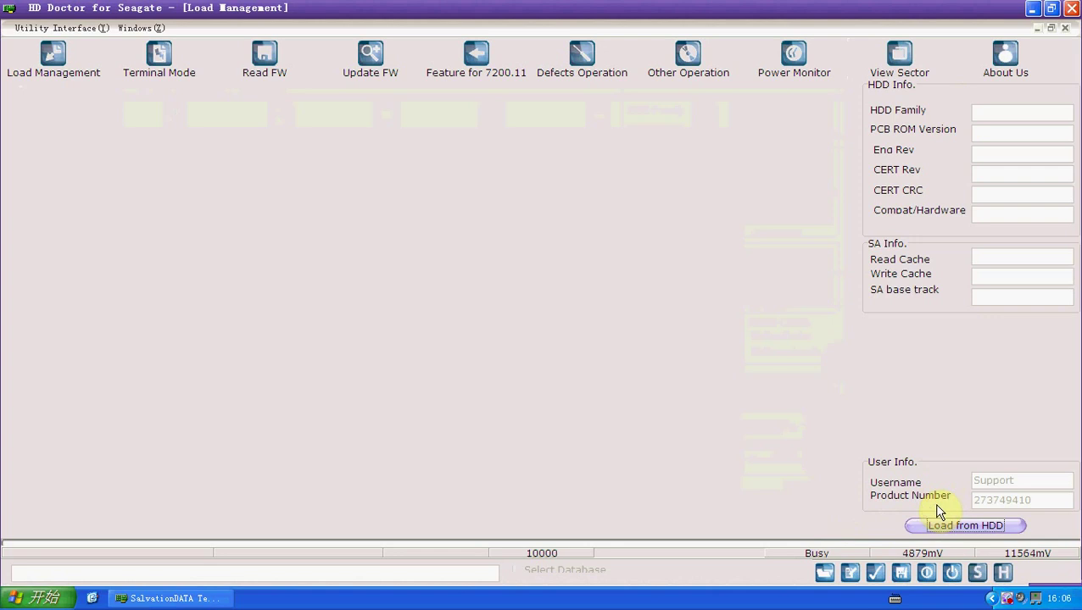
pyautogui.click(963, 526)
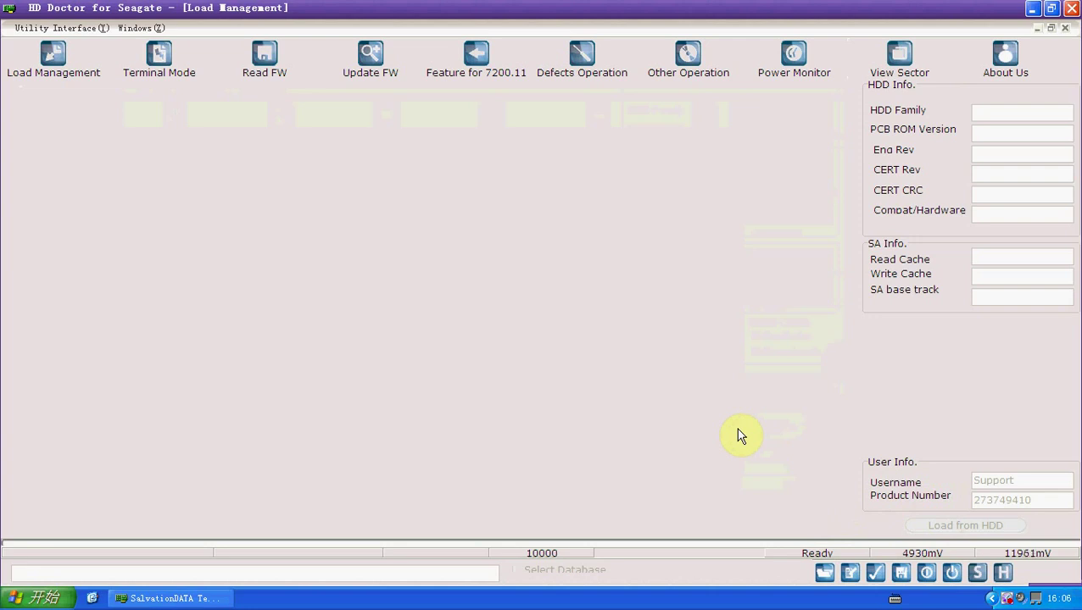
pyautogui.click(965, 525)
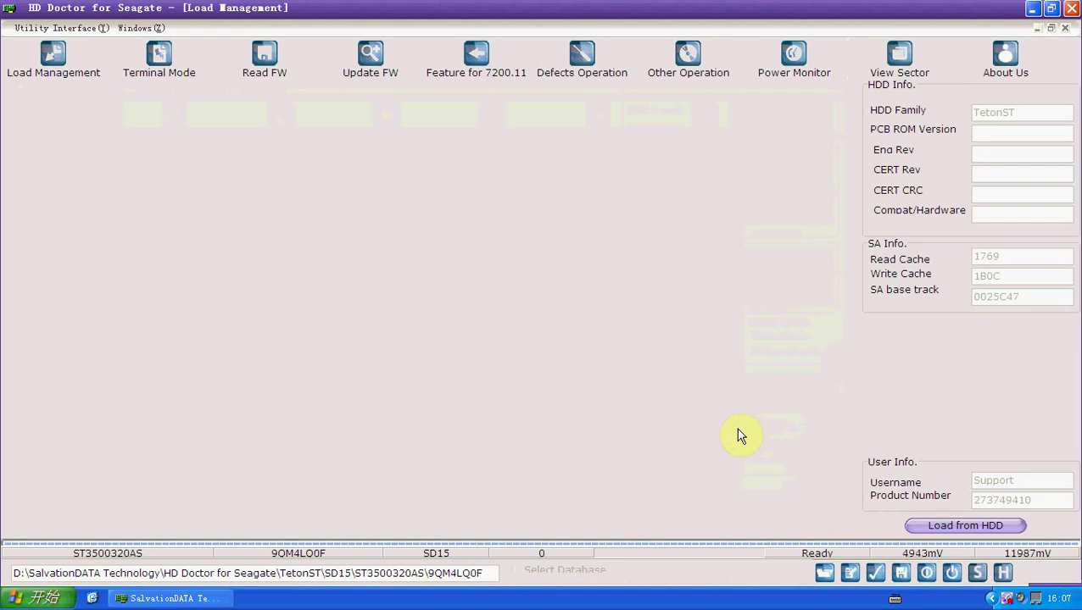
pyautogui.moveTo(573, 532)
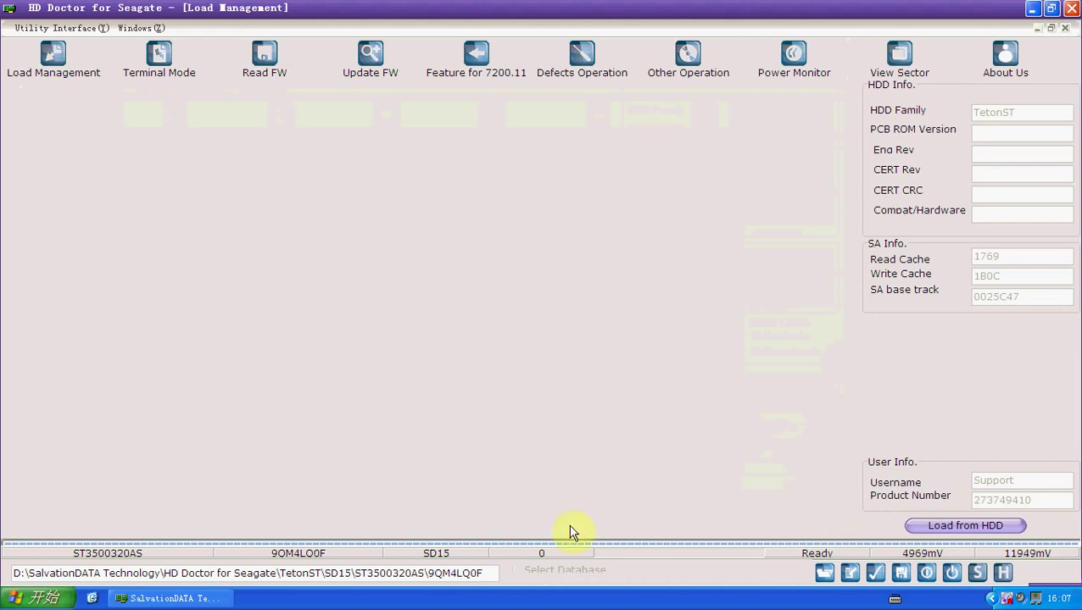
pyautogui.moveTo(878, 183)
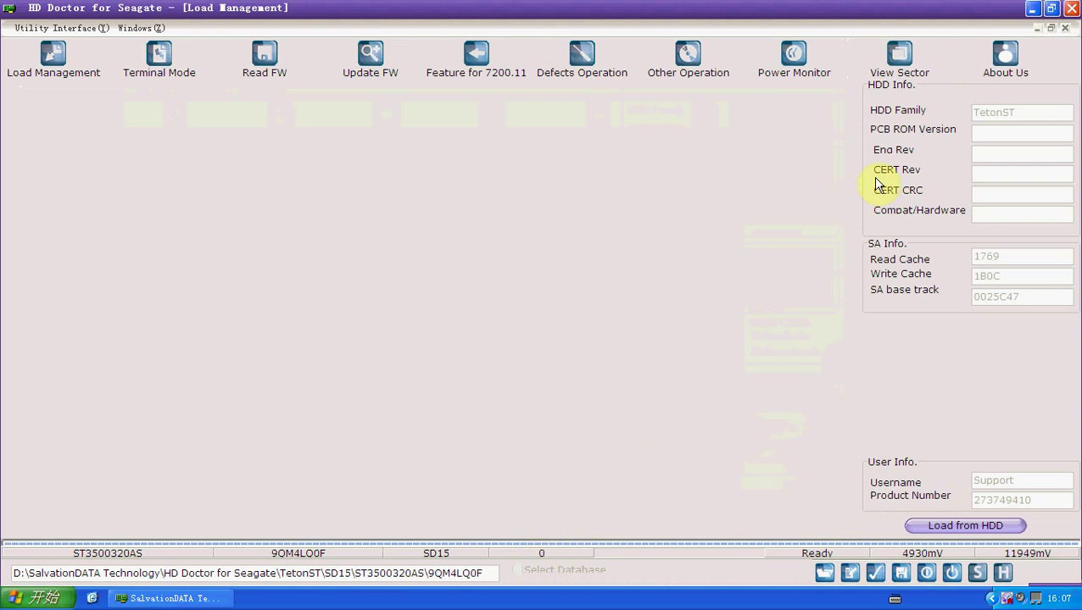
# Read sector 0 in the sector viewer, showing a repeating 6666 filler pattern.
pyautogui.click(899, 54)
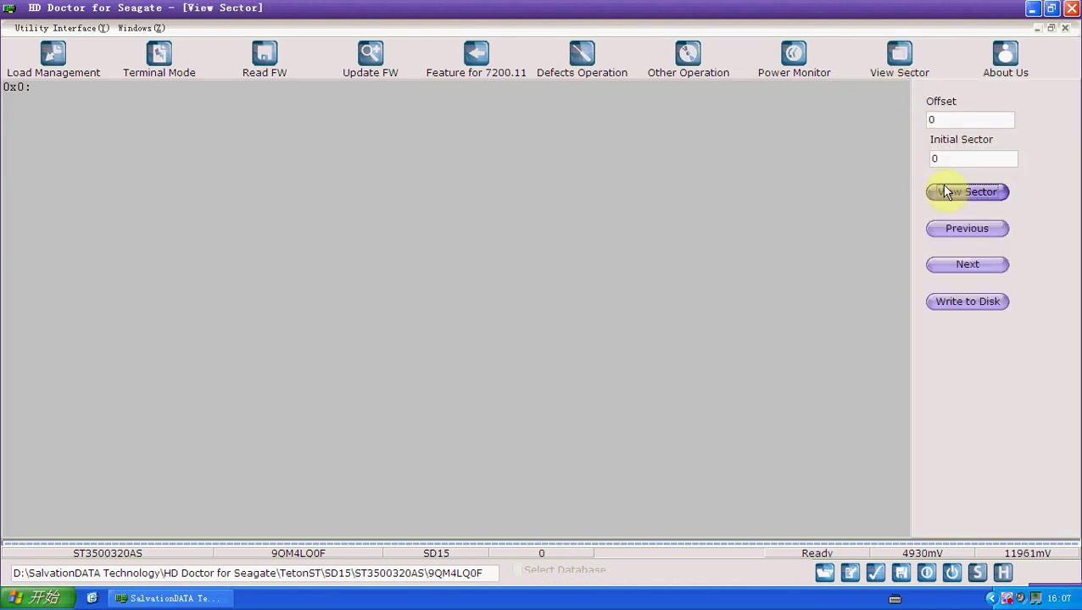
pyautogui.click(967, 192)
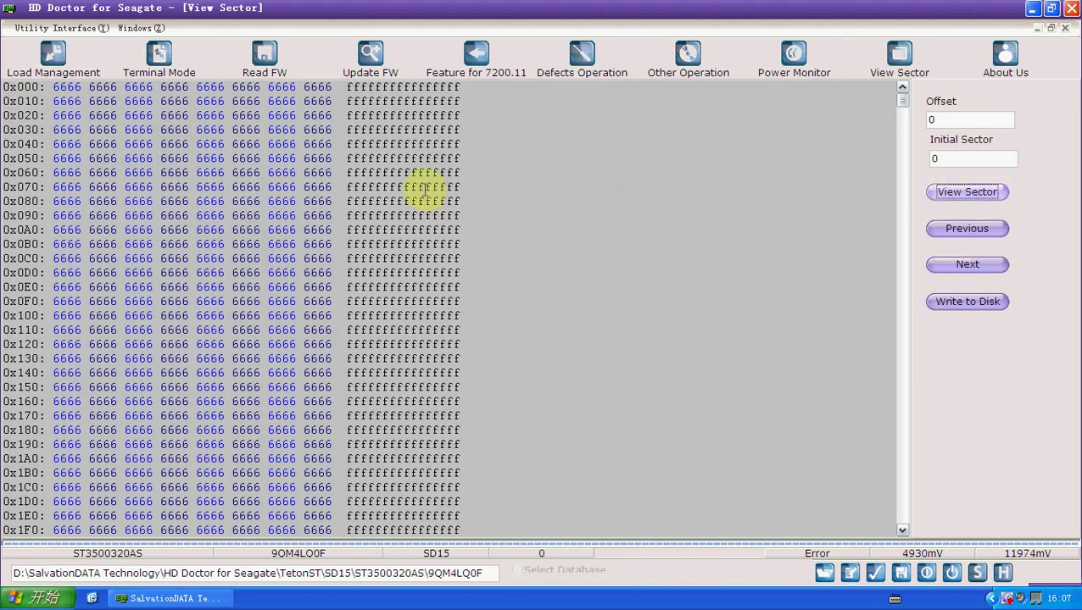
pyautogui.moveTo(465, 212)
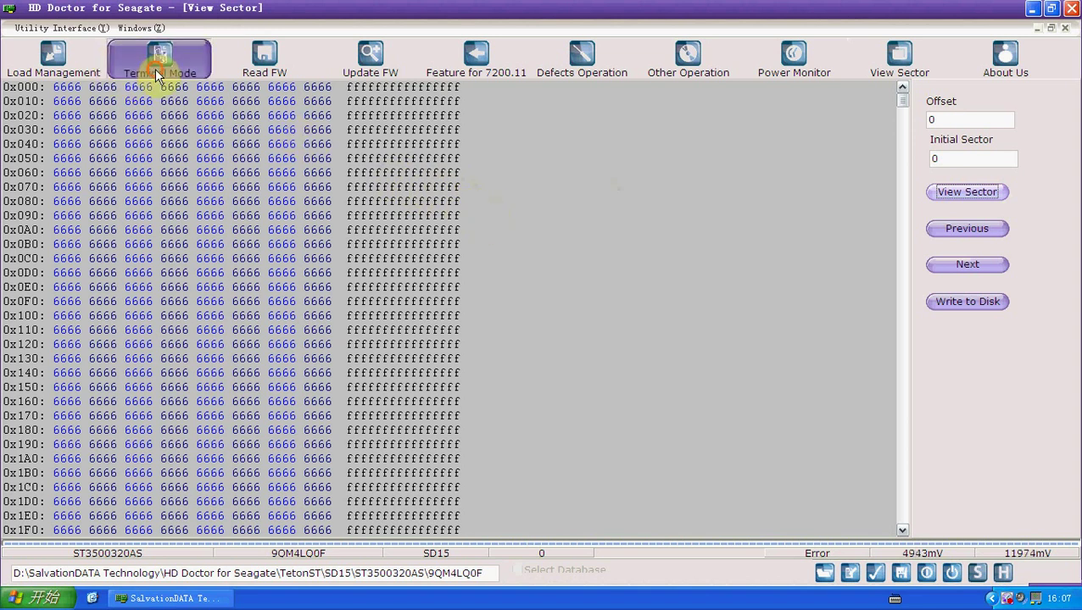
# Connect to the drive in Terminal Mode to get the F3 T> prompt.
pyautogui.click(158, 59)
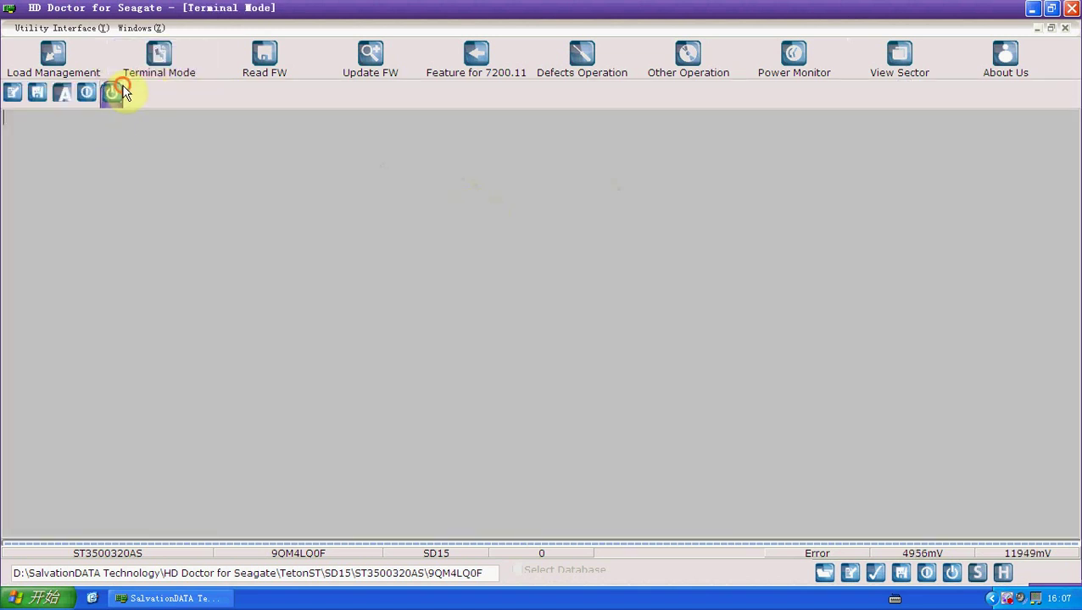
pyautogui.click(110, 91)
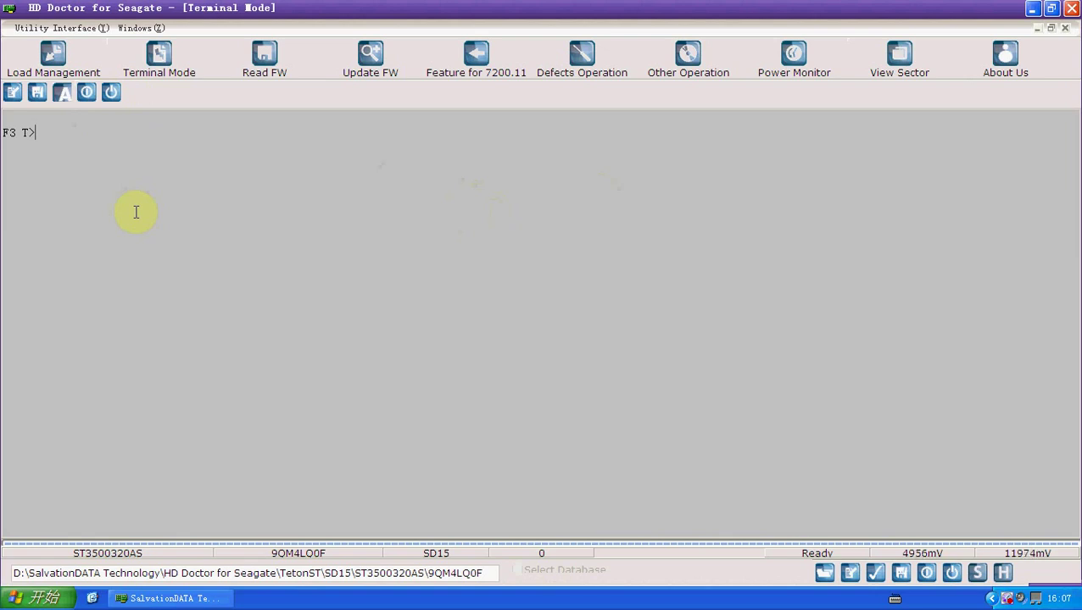
# Run the user partition format command m0,2,2,,,,,22 at the F3 T> prompt.
pyautogui.write('m')
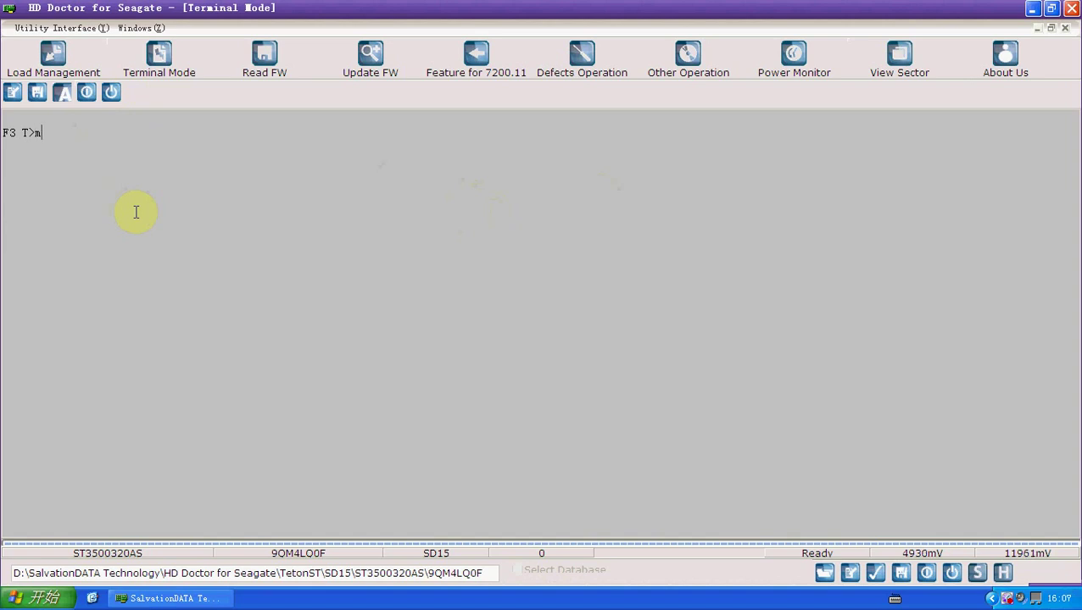
pyautogui.write('0, 2')
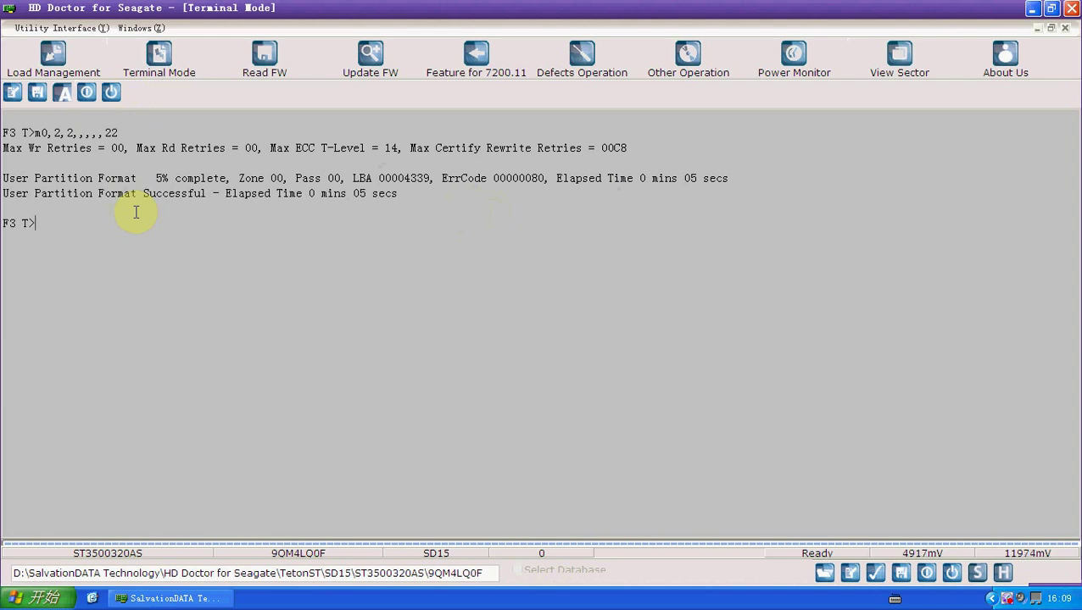
pyautogui.moveTo(277, 284)
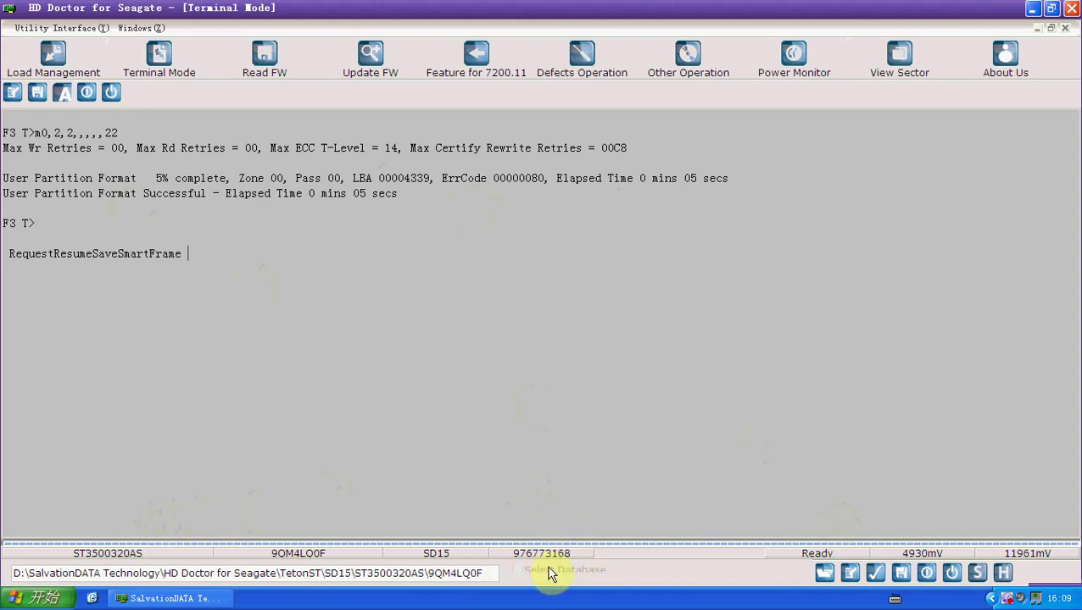
pyautogui.moveTo(899, 57)
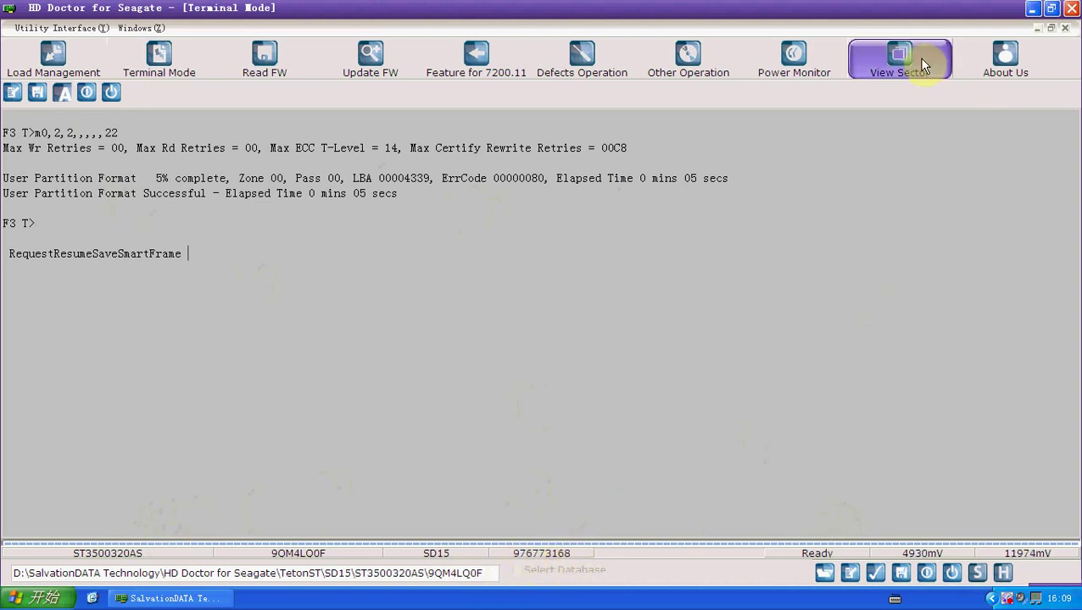
# Reread sector 0, now holding a real boot record, then view sector 1 reading zeros.
pyautogui.click(899, 58)
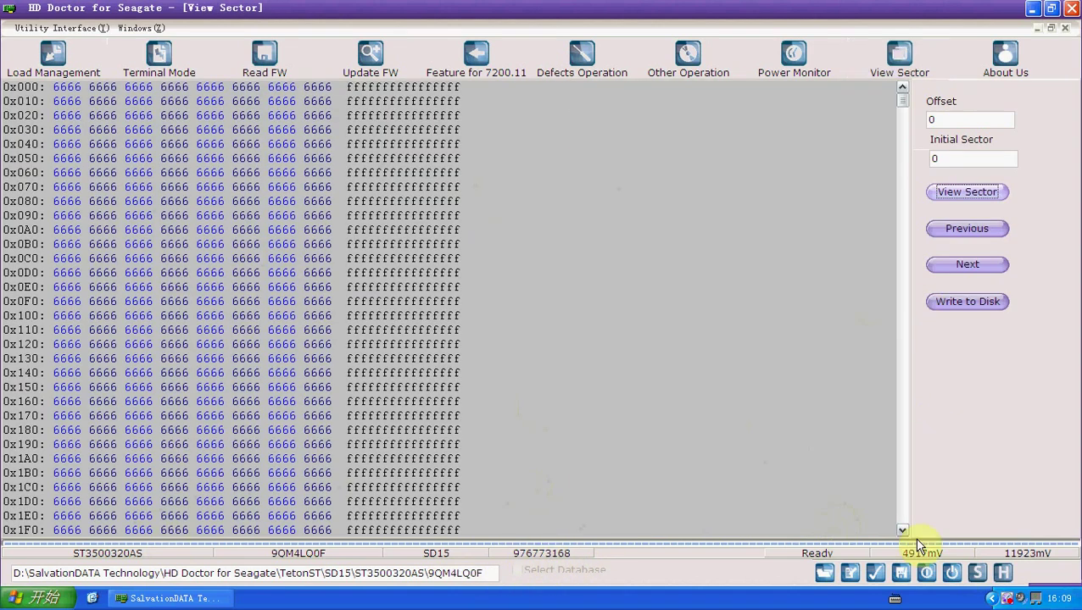
pyautogui.click(926, 573)
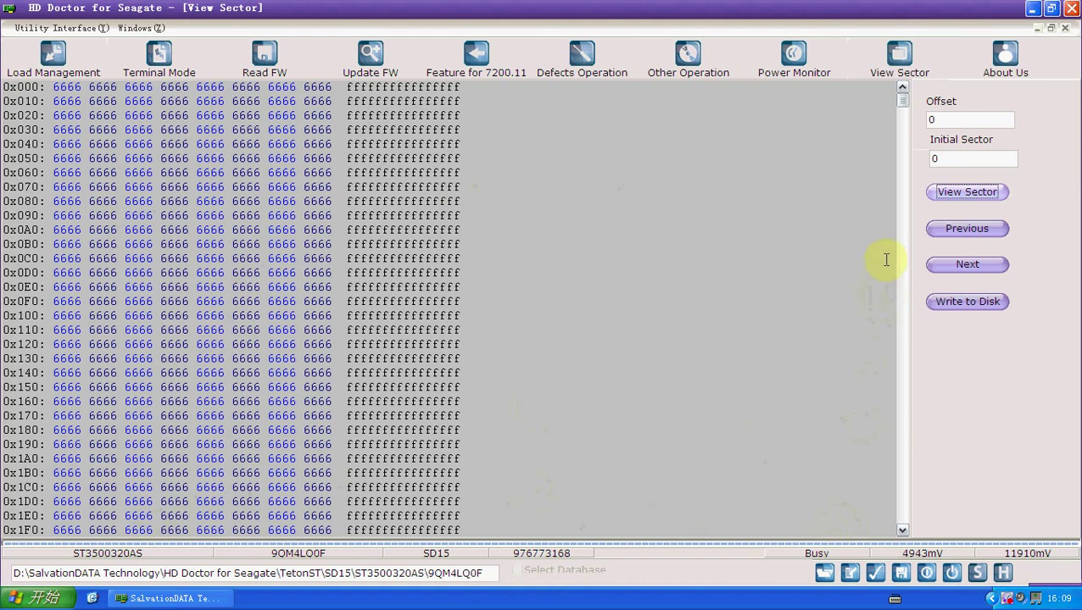
pyautogui.click(967, 191)
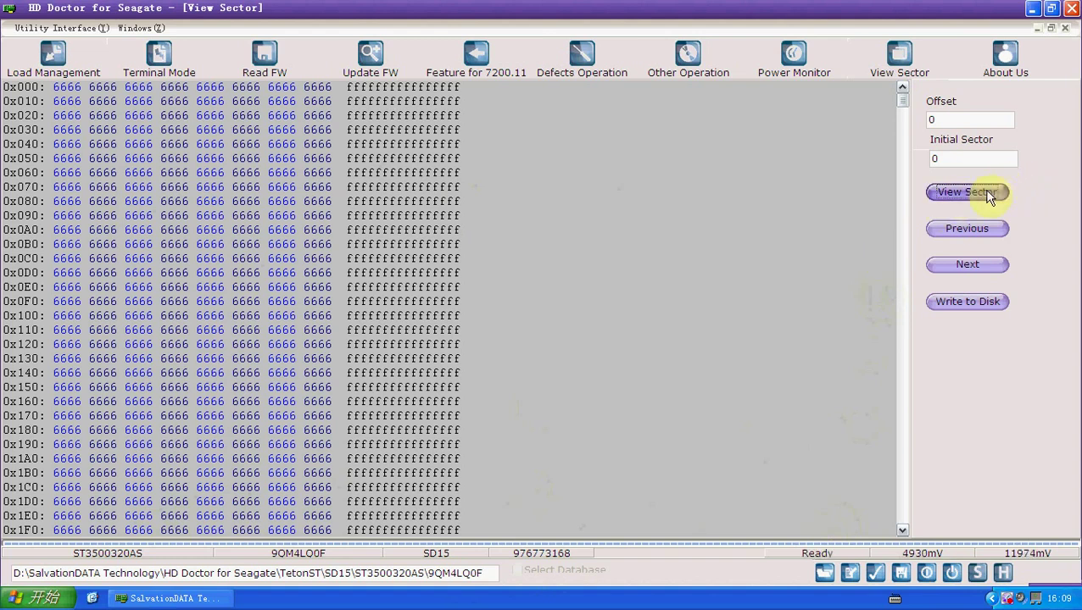
pyautogui.click(966, 192)
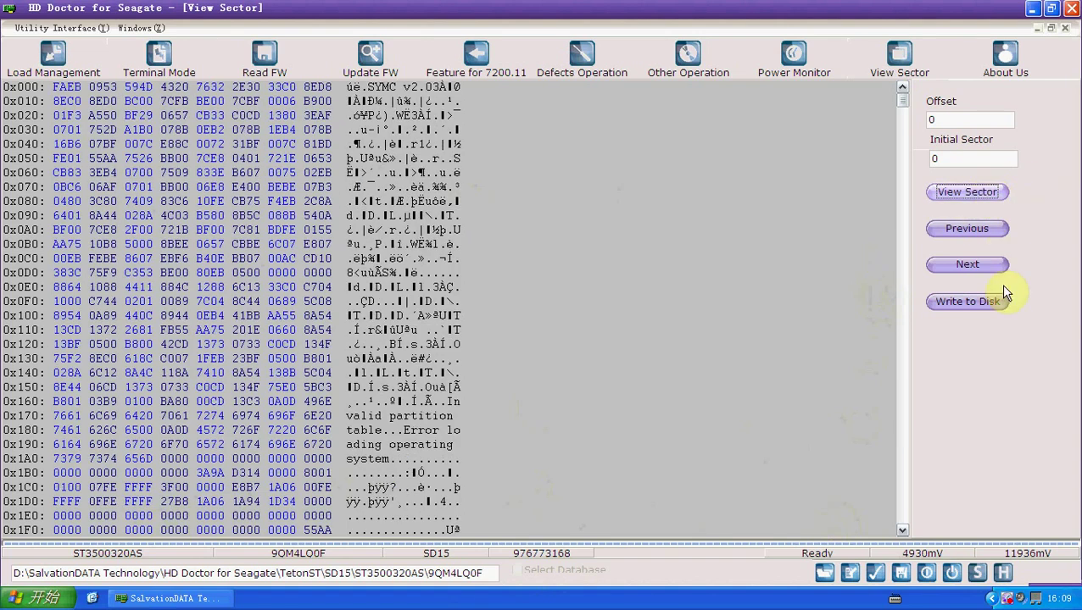
pyautogui.click(967, 264)
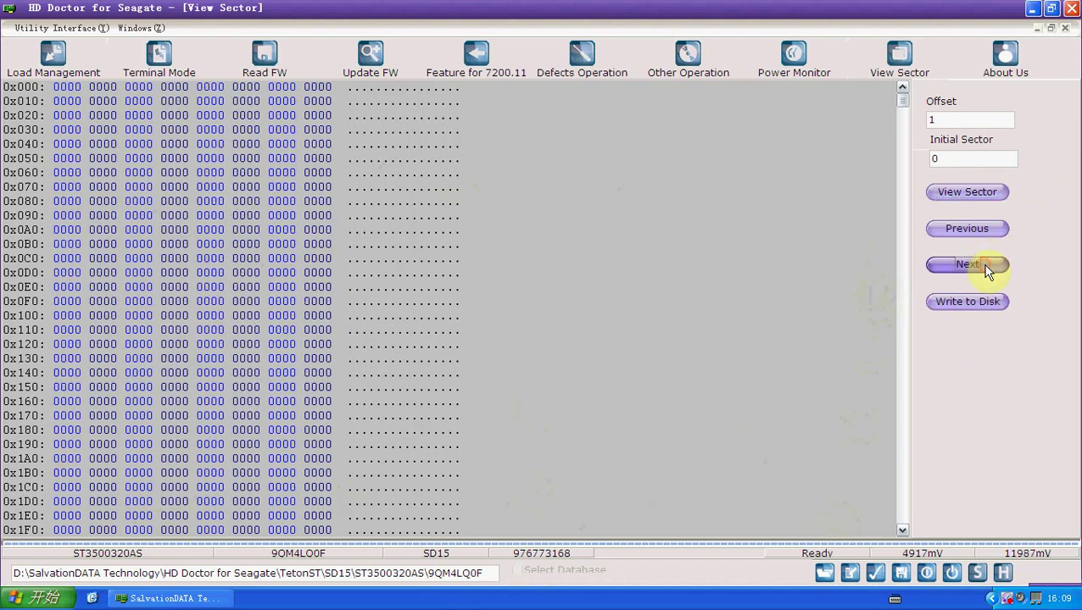